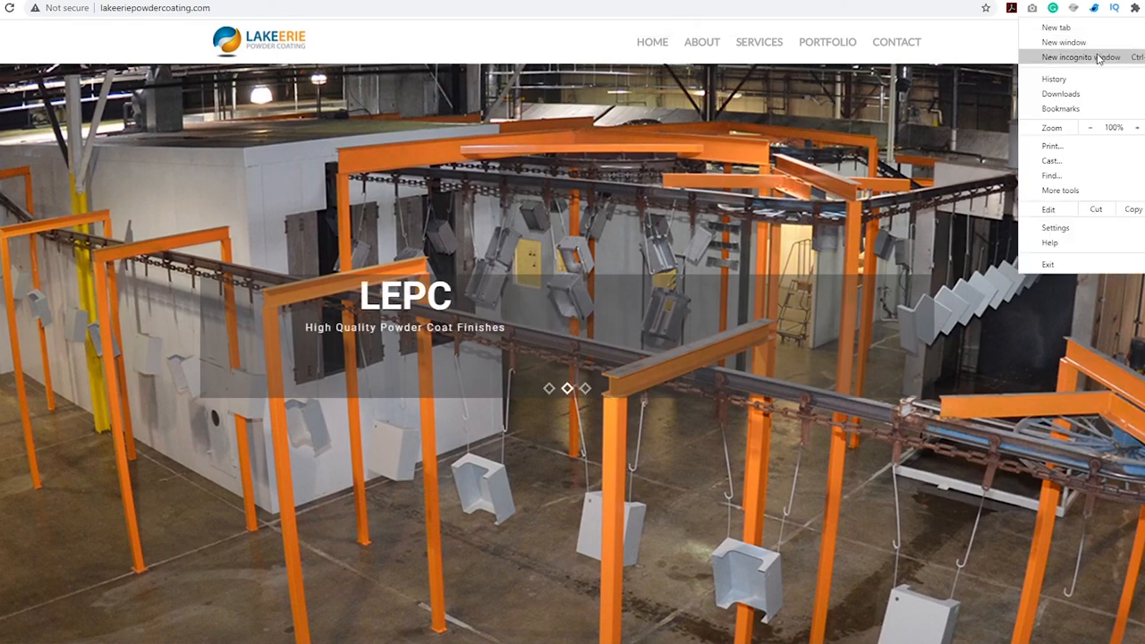
# - Launch a new incognito window from Chrome's menu
pyautogui.click(1083, 56)
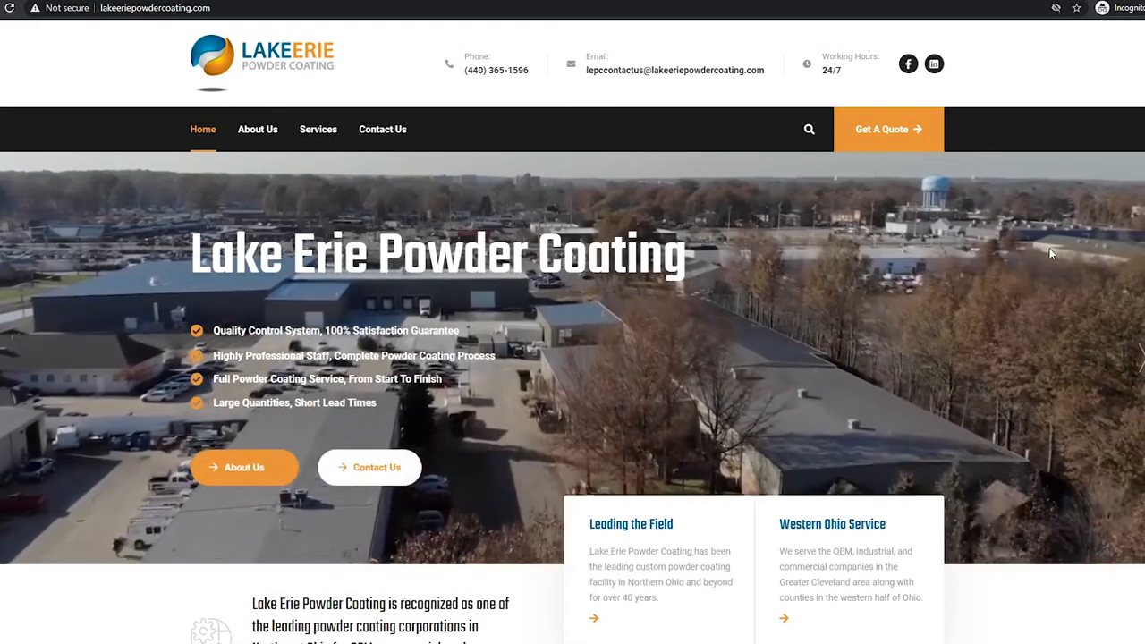
# - Scroll the live lakeeriepowdercoating.com homepage from header through projects and video to the footer contact form
pyautogui.scroll(-3)
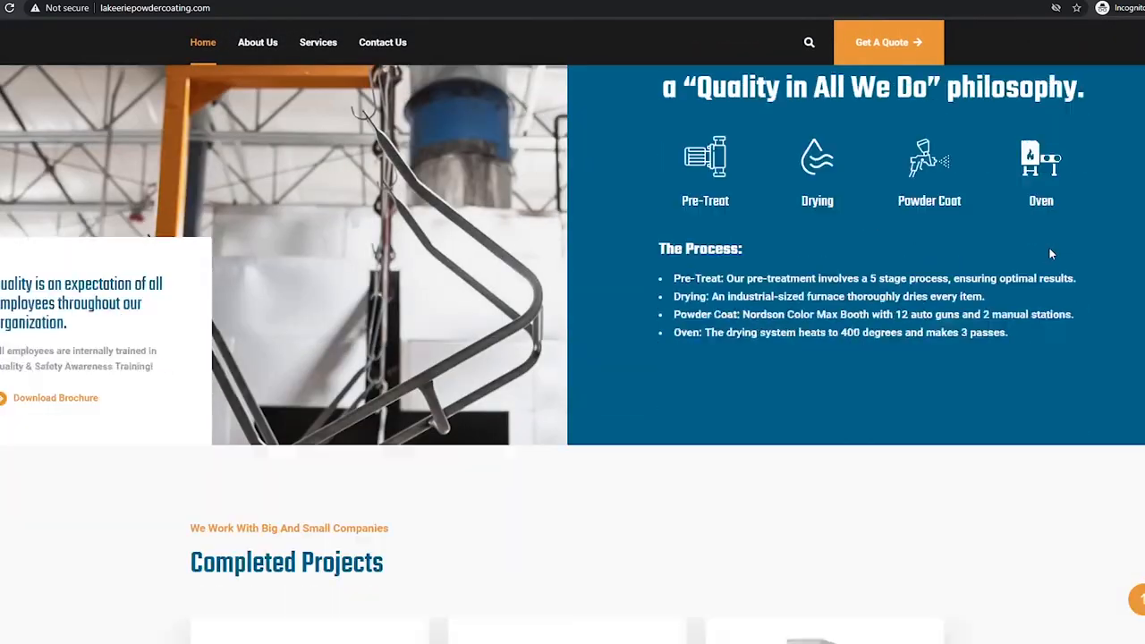
pyautogui.scroll(-3)
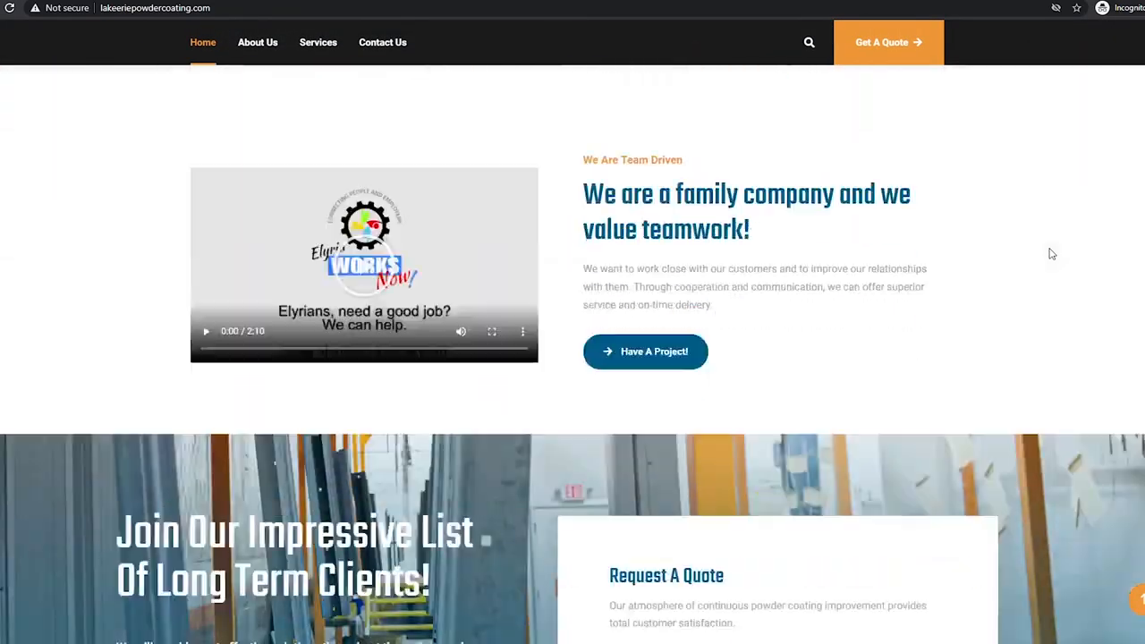
pyautogui.scroll(-3)
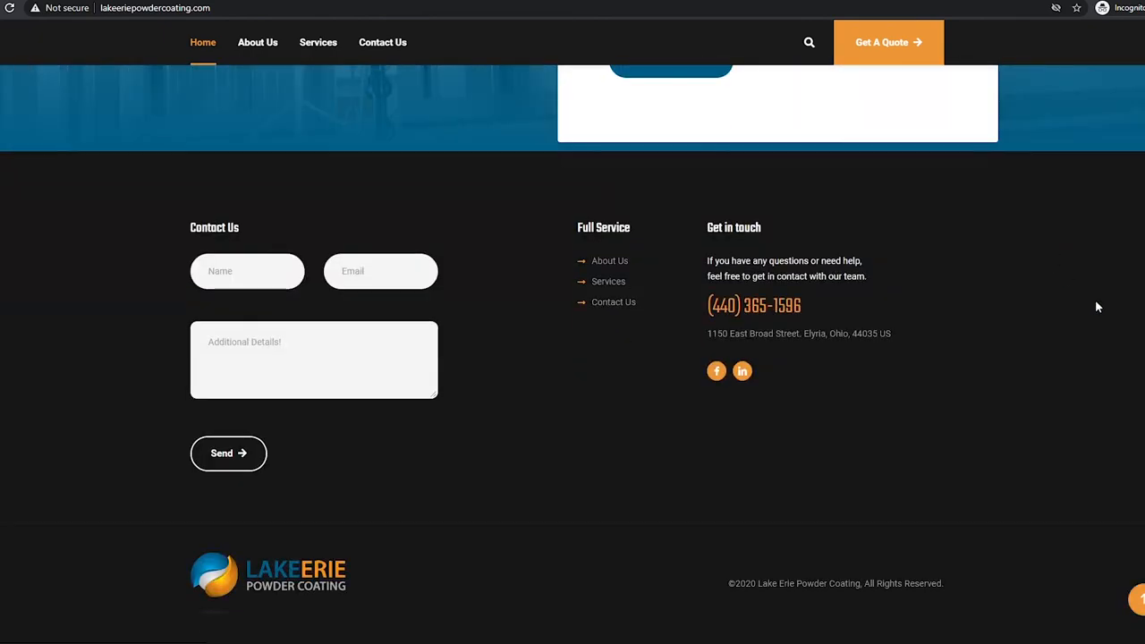